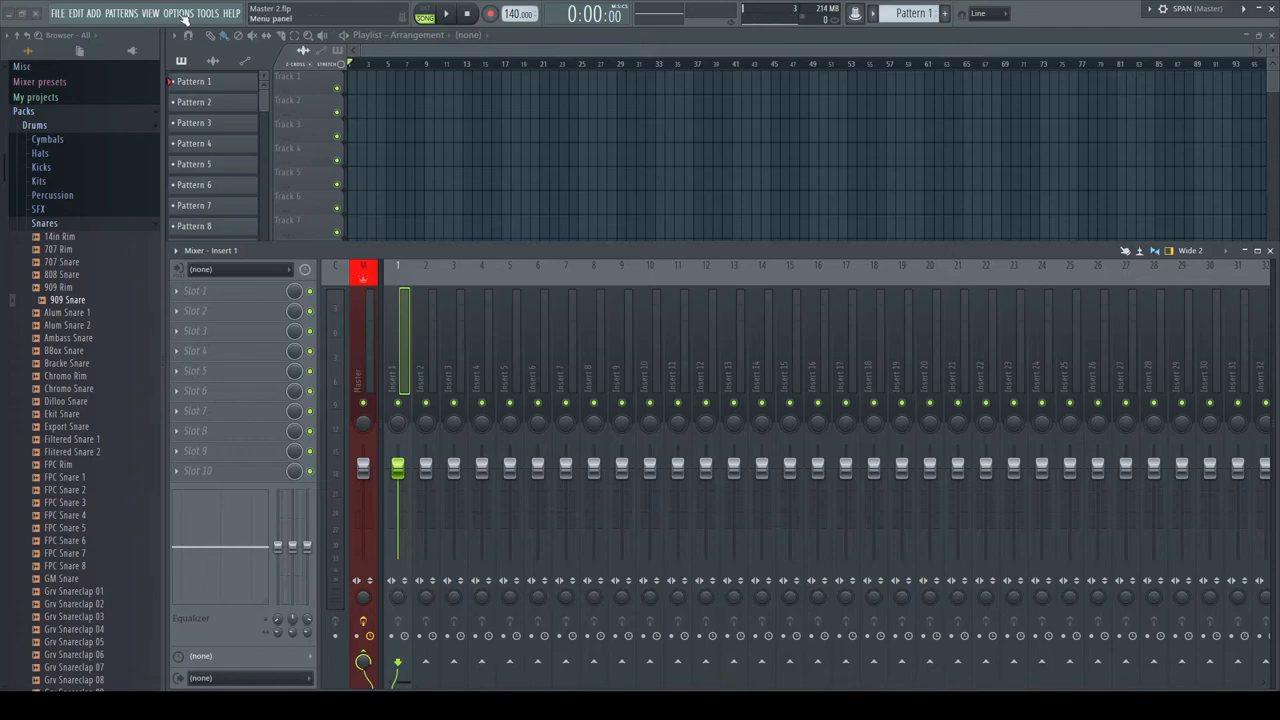
Rename mixer insert 1 to Preview with a tan colour
{"action": "left_click", "coordinate": [176, 12]}
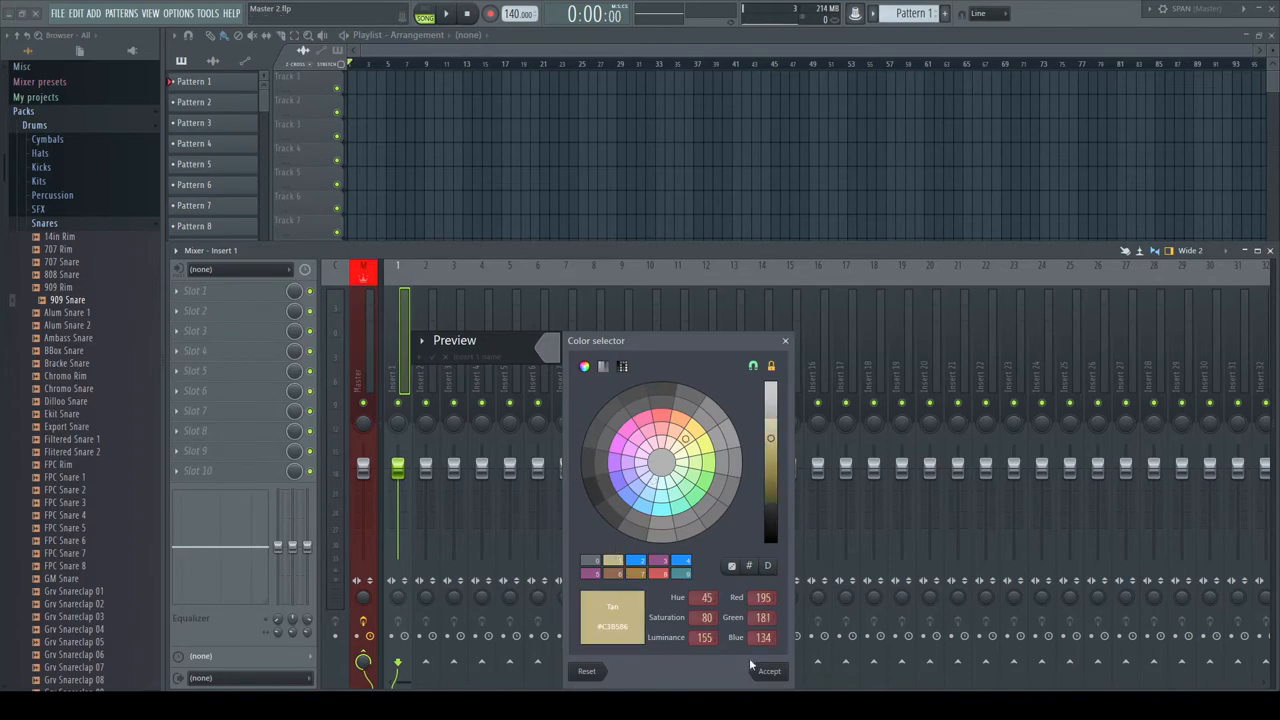
{"action": "left_click", "coordinate": [768, 672]}
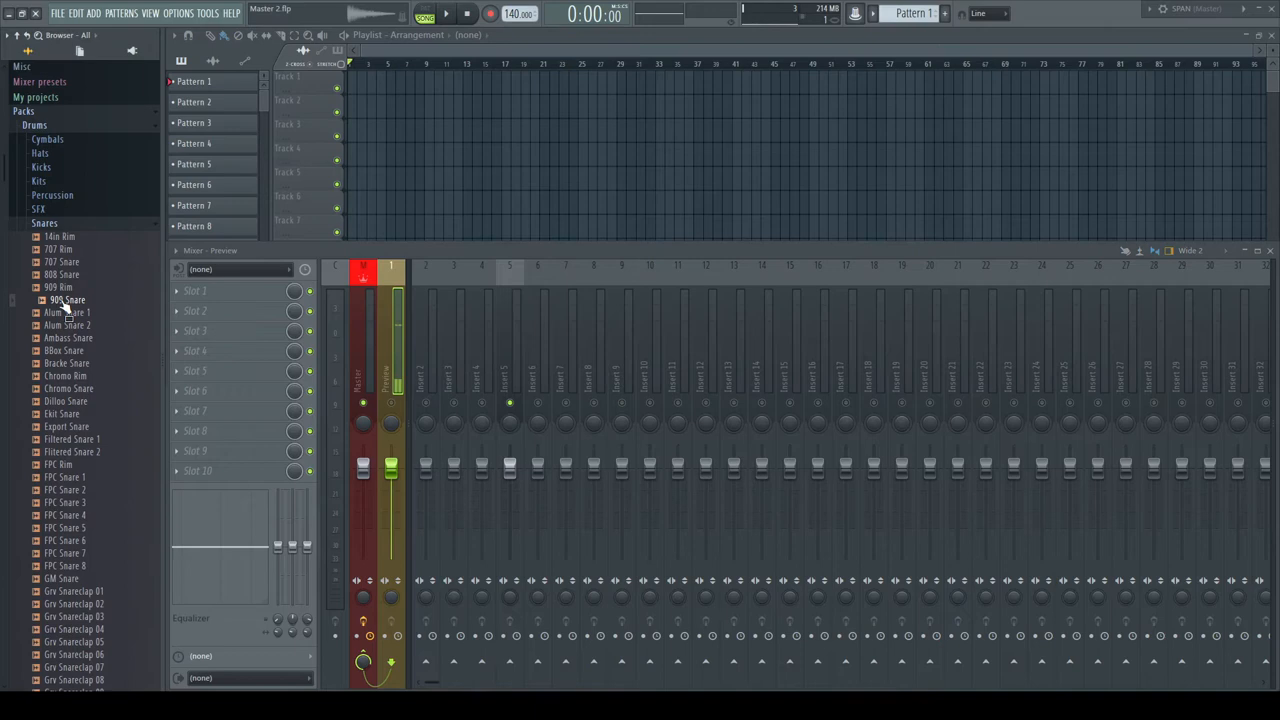
{"action": "left_click", "coordinate": [68, 300]}
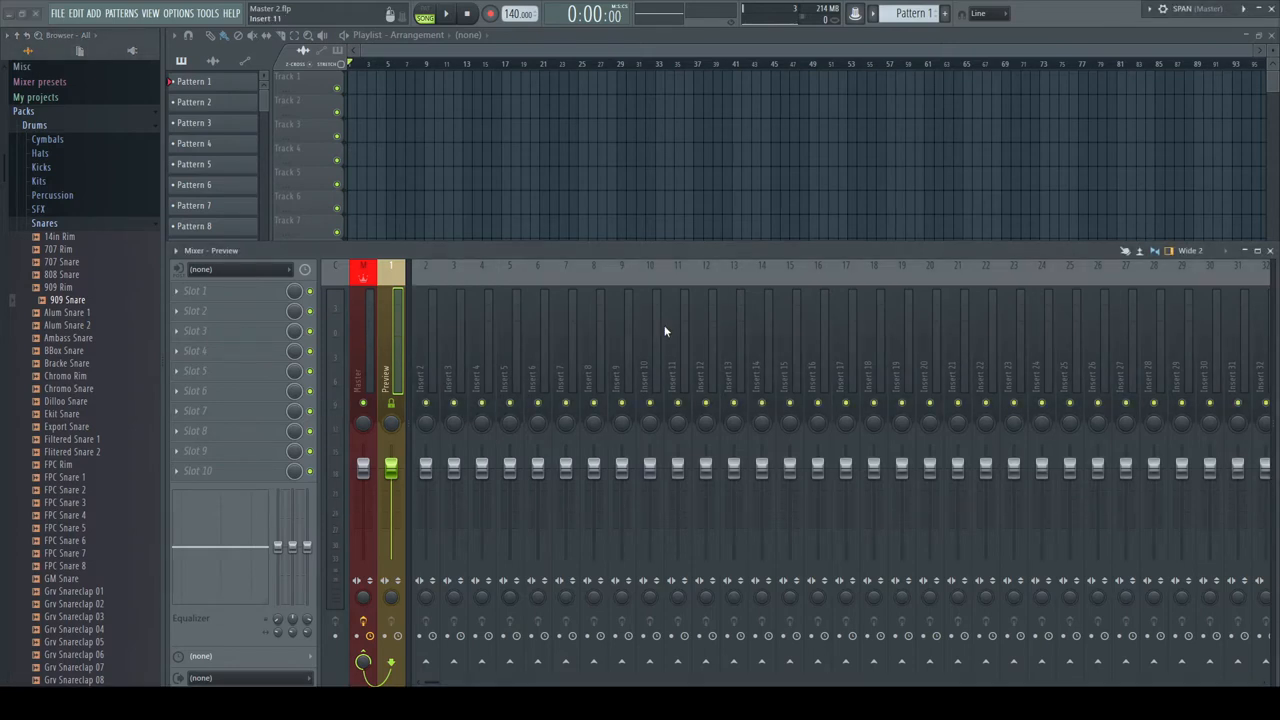
Rename the first playlist track Reference in pink and route its audio to insert 2
{"action": "right_click", "coordinate": [290, 76]}
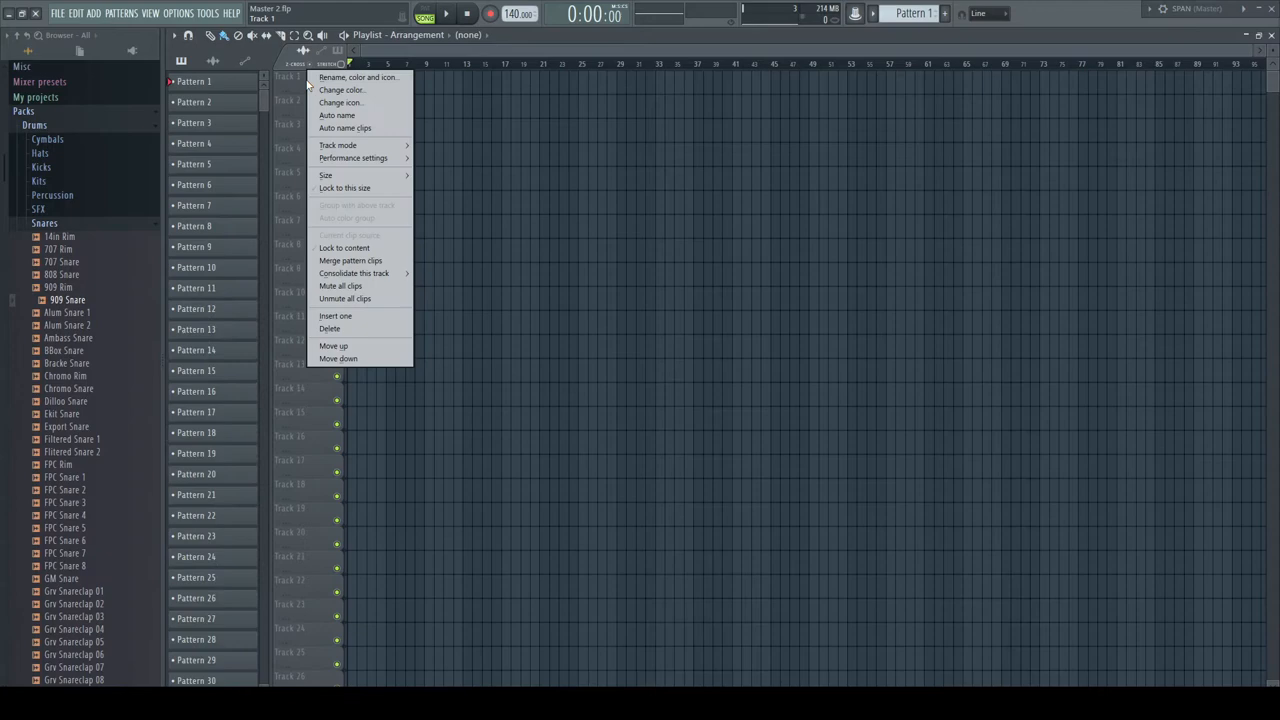
{"action": "left_click", "coordinate": [338, 144]}
{"action": "type", "text": "Reference"}
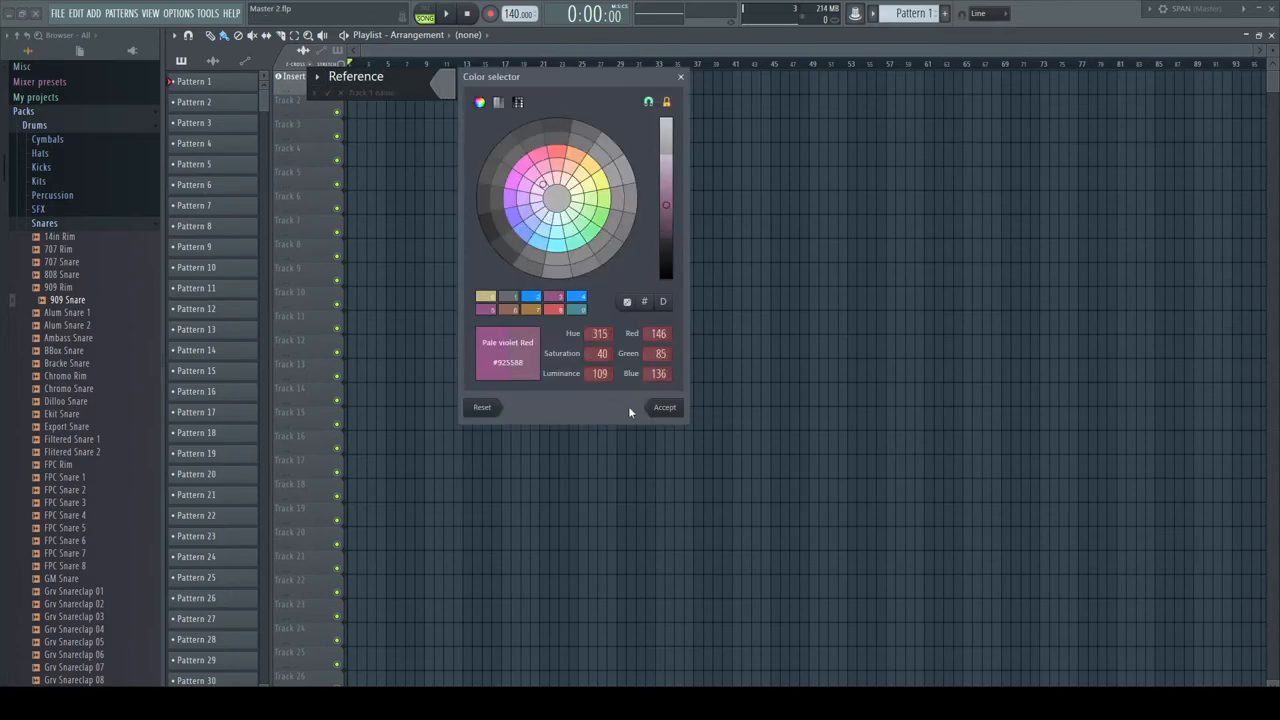
{"action": "left_click", "coordinate": [664, 408]}
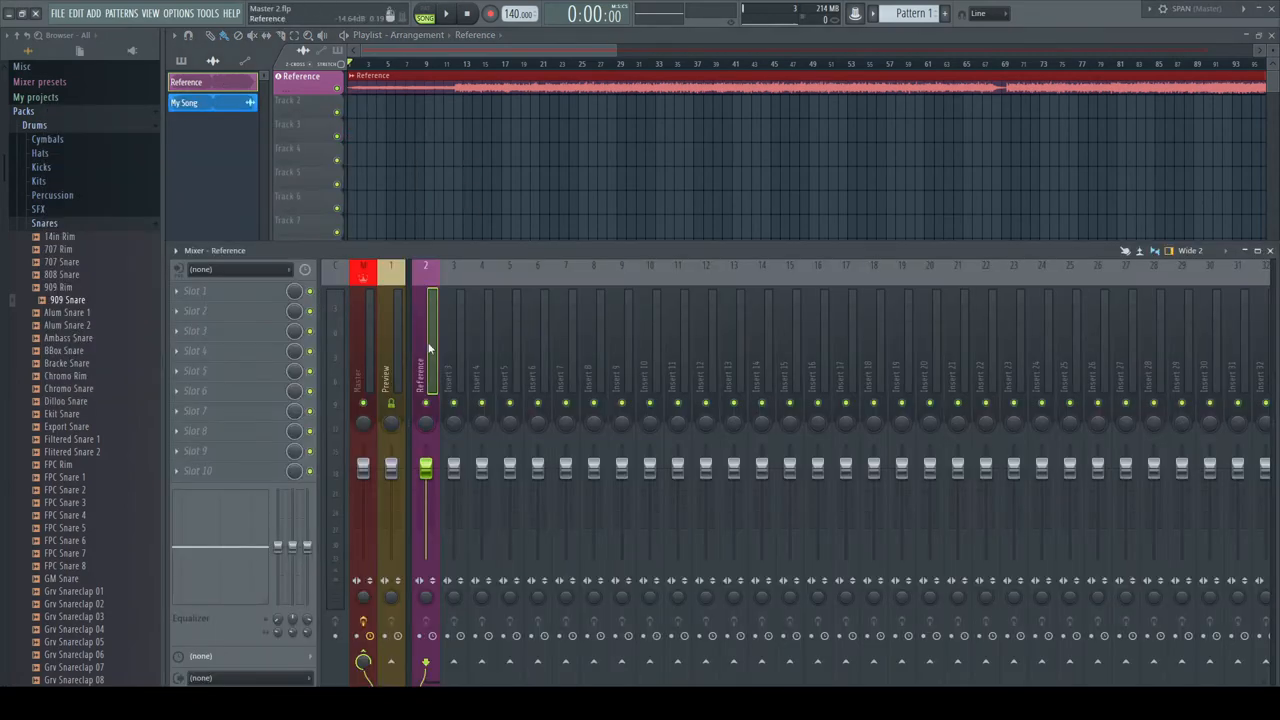
{"action": "left_click", "coordinate": [424, 404]}
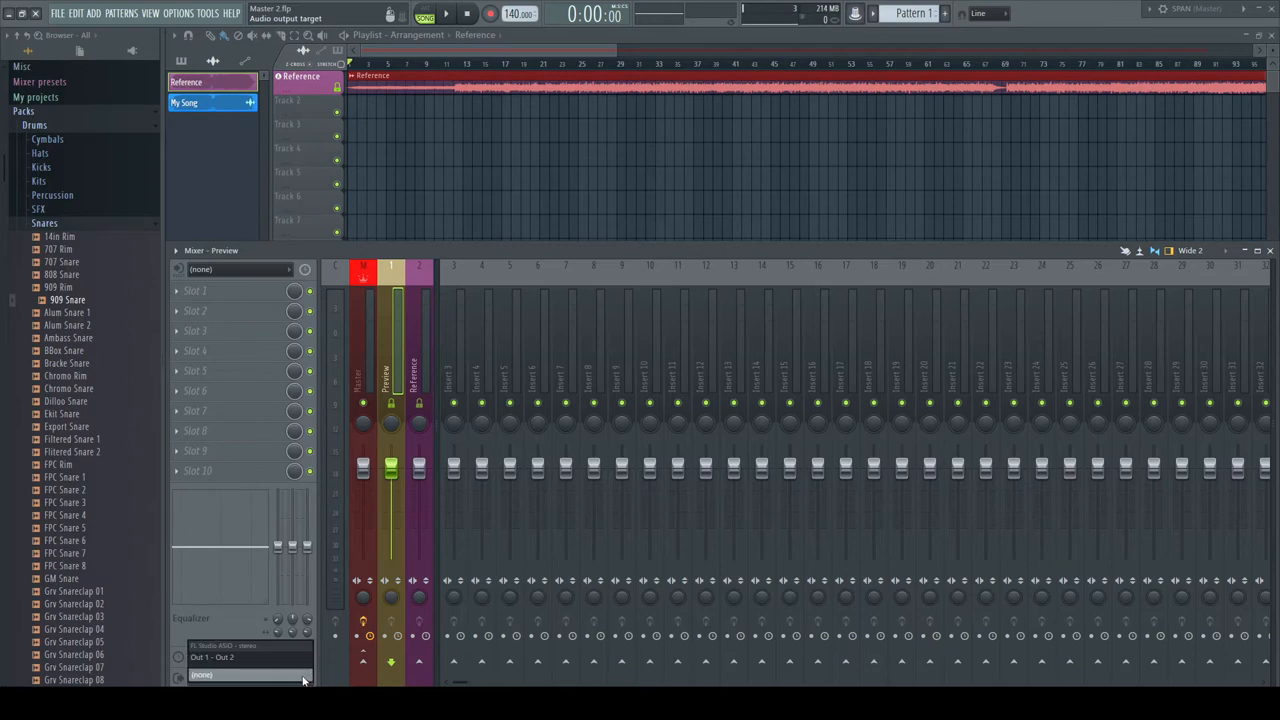
Place the My Song audio on a new playlist track and select a master effect slot
{"action": "left_click", "coordinate": [250, 656]}
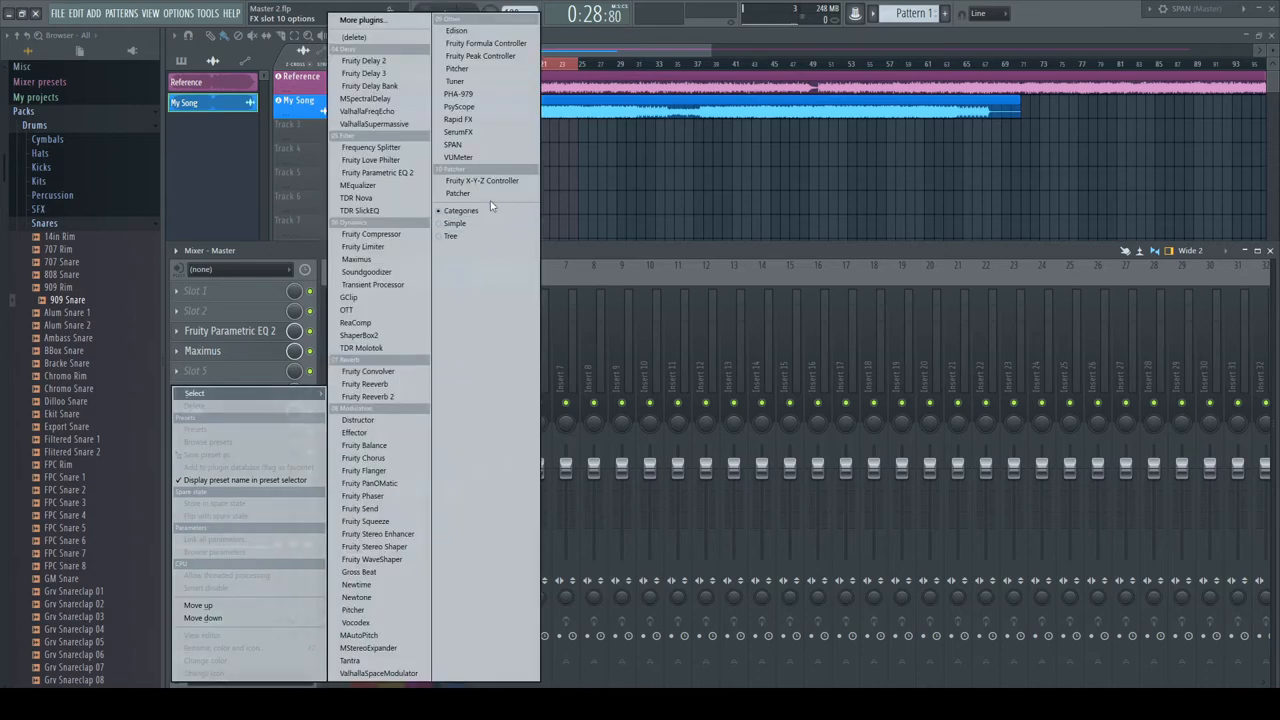
Add a Patcher named PreviewReference to the master and start routing from its FL Studio input
{"action": "left_click", "coordinate": [456, 192]}
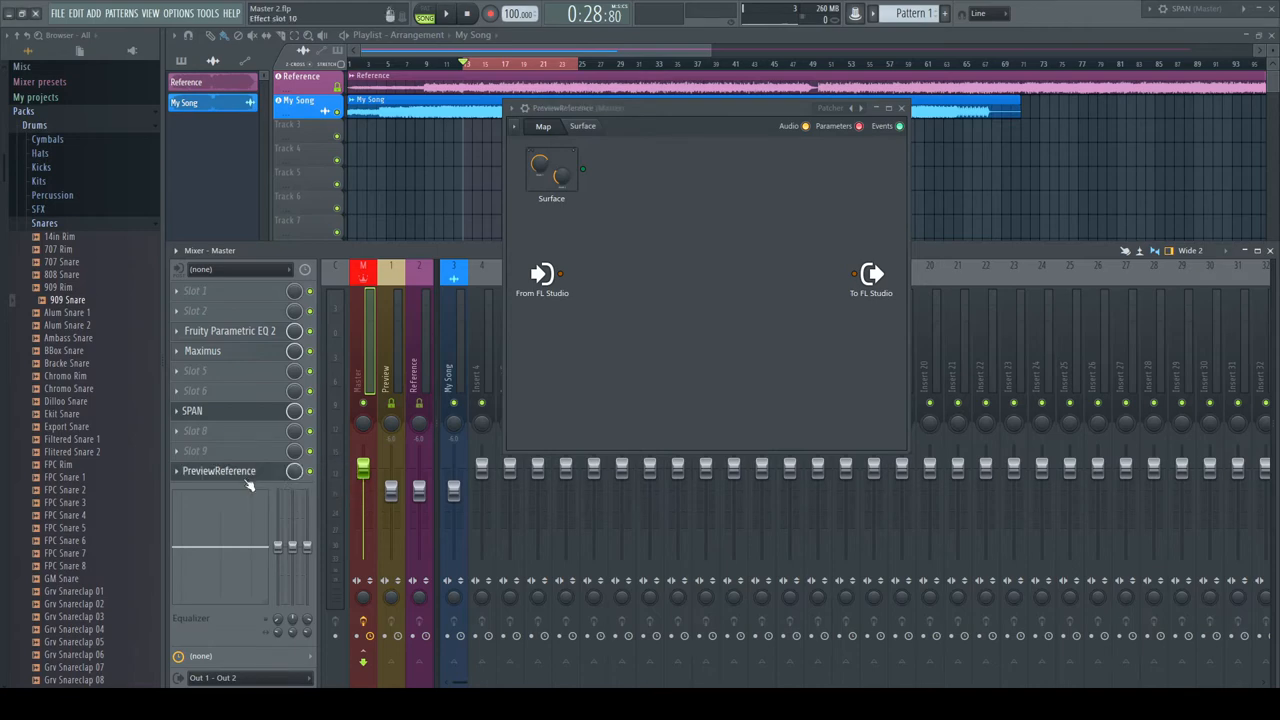
{"action": "left_click_drag", "start_coordinate": [542, 272], "coordinate": [856, 272]}
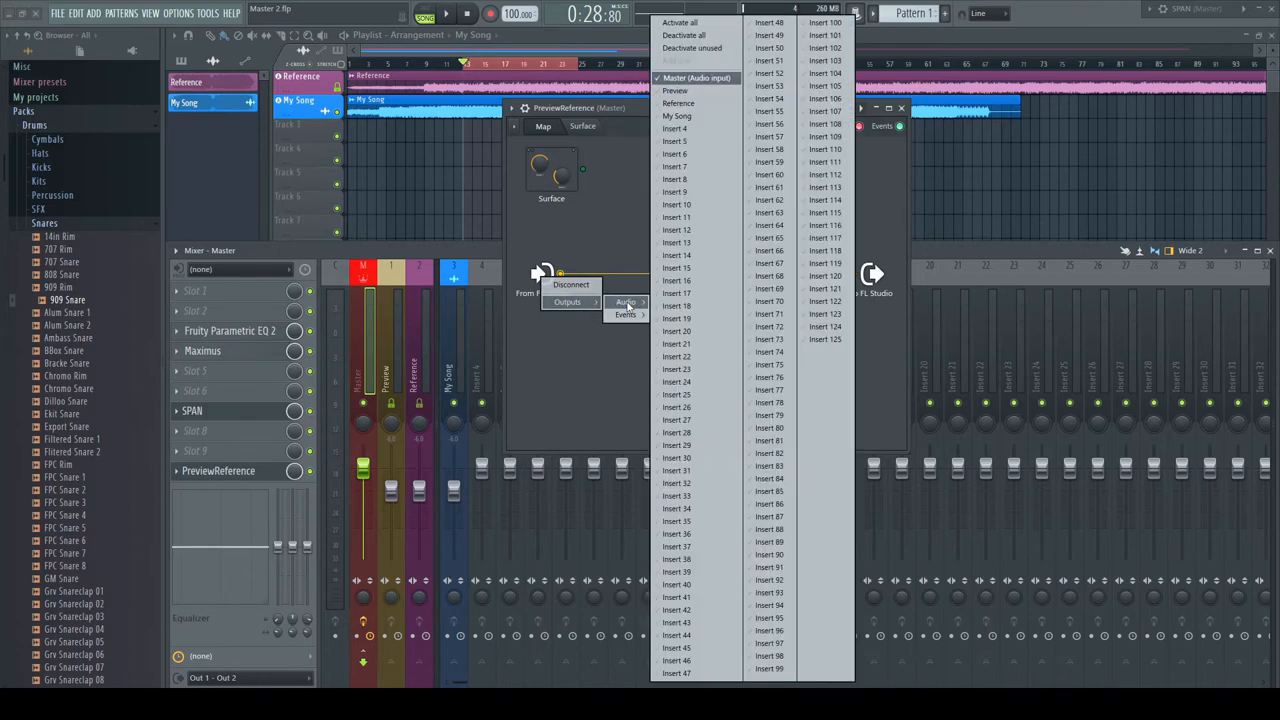
Add a Fruity Parametric EQ 2 in Patcher and rename it Preview
{"action": "left_click", "coordinate": [676, 92]}
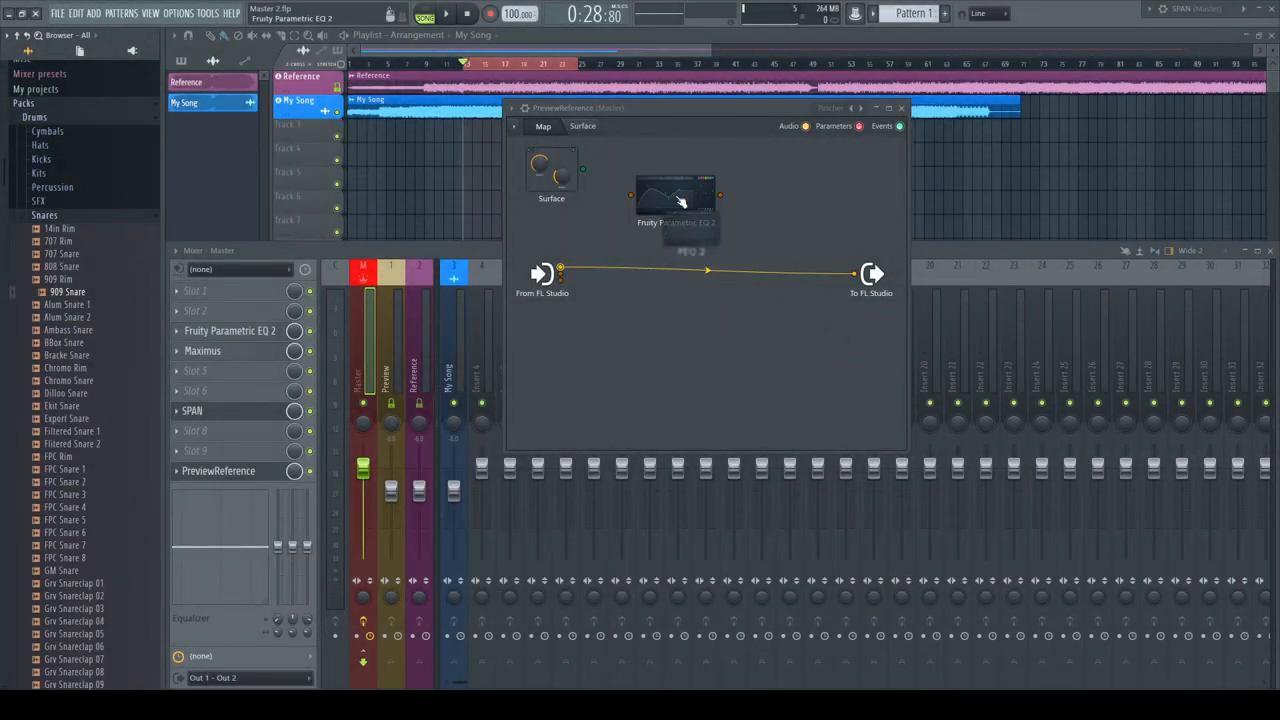
{"action": "right_click", "coordinate": [680, 200]}
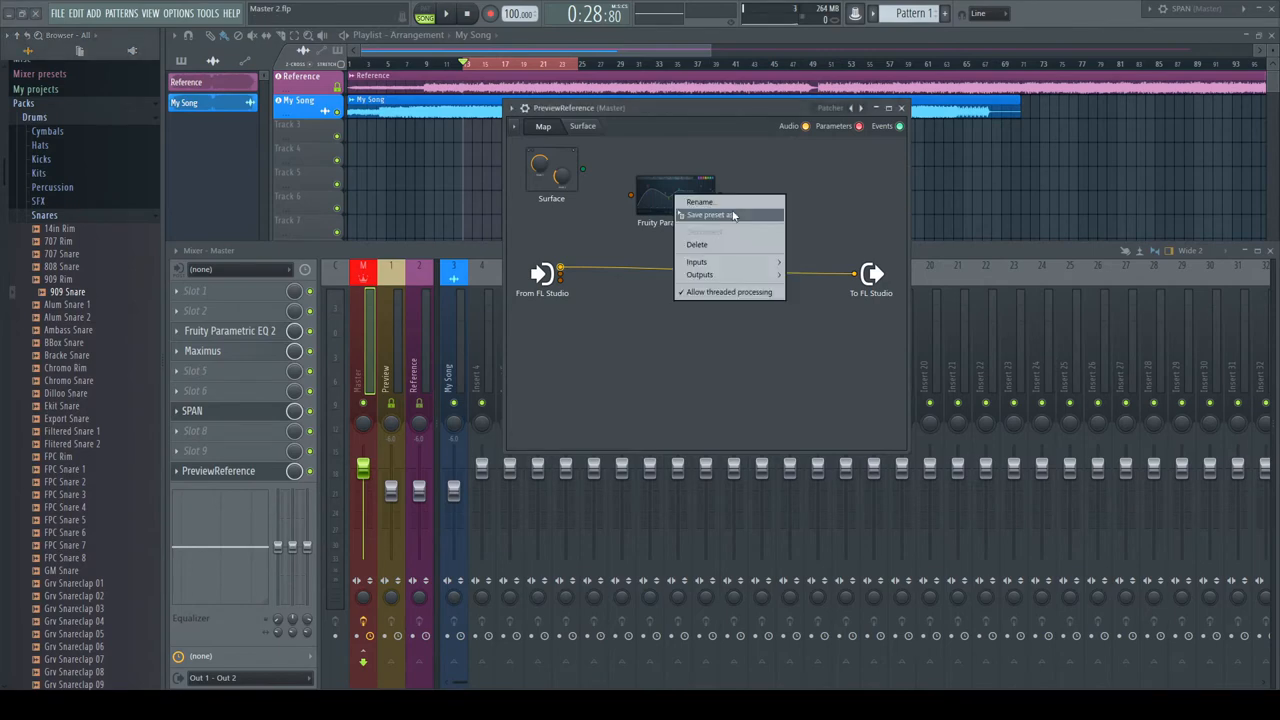
{"action": "left_click", "coordinate": [700, 200]}
{"action": "type", "text": "Preview"}
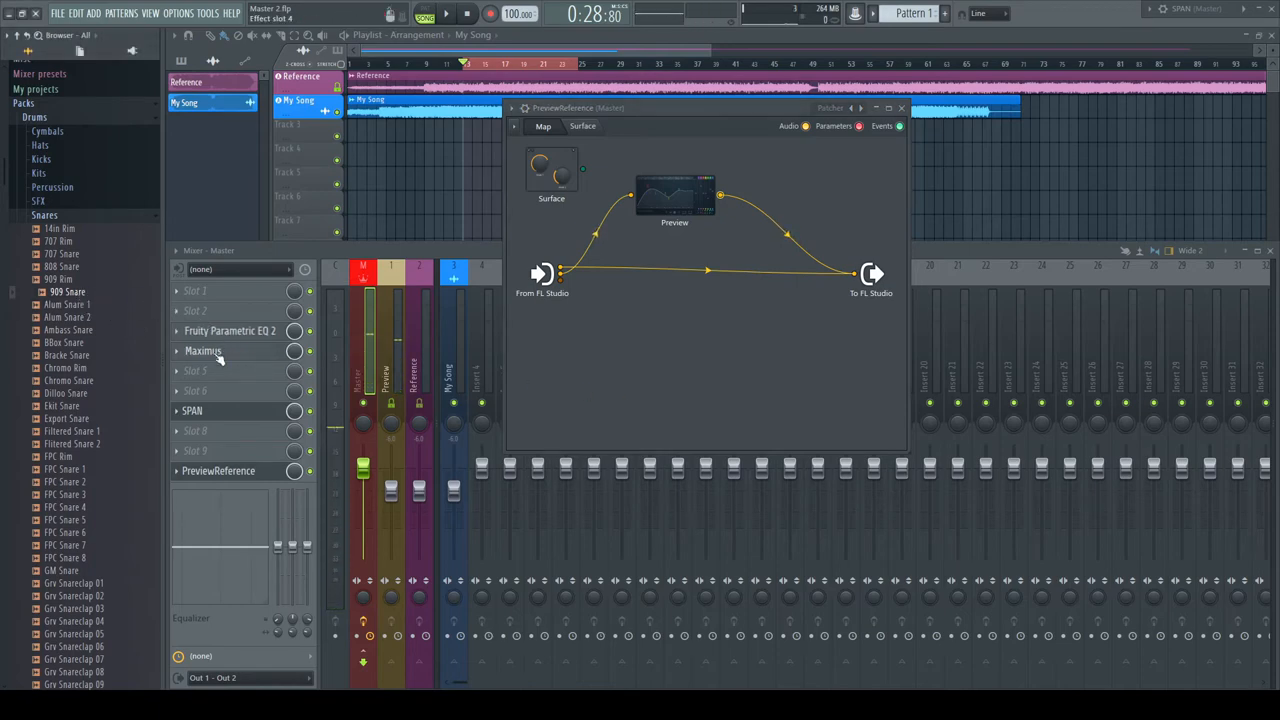
Add a second Fruity Parametric EQ 2 wired from input to output below Preview
{"action": "left_click", "coordinate": [204, 352]}
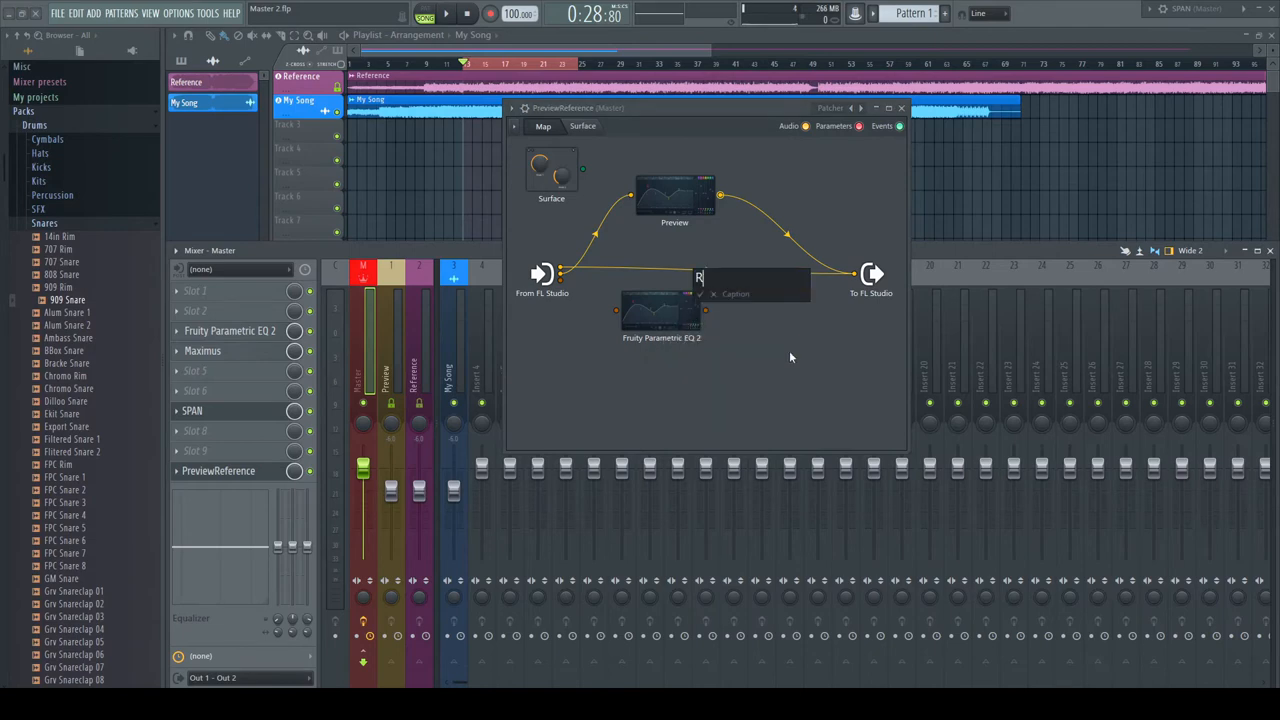
Name the second EQ Reference
{"action": "type", "text": "Reference"}
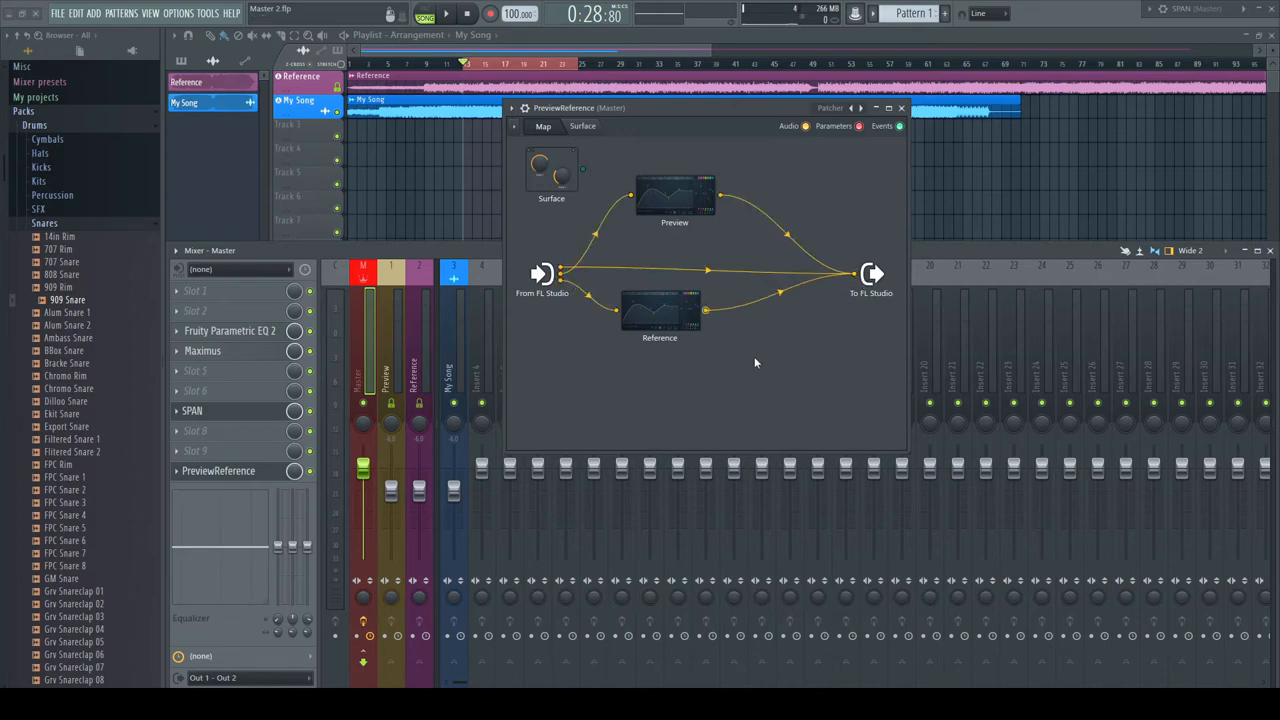
{"action": "left_click", "coordinate": [444, 14]}
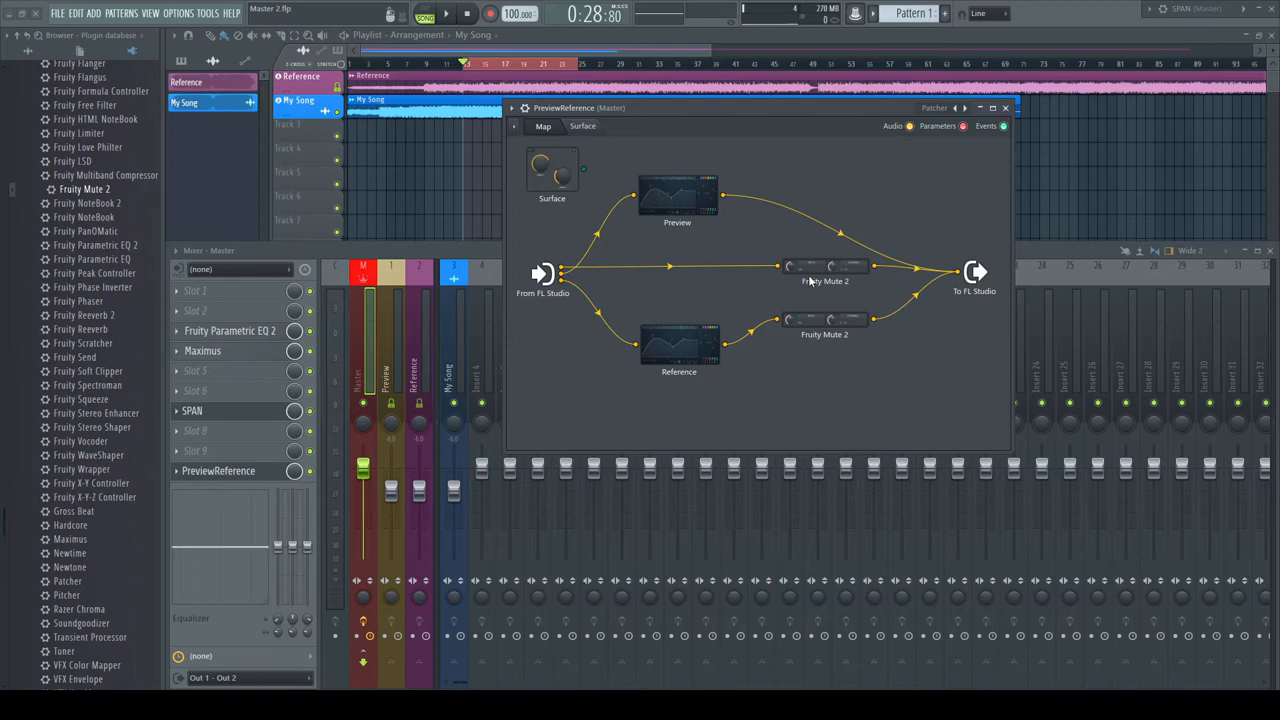
Bring up options for a Fruity Mute 2 placed after the EQ paths
{"action": "right_click", "coordinate": [824, 280]}
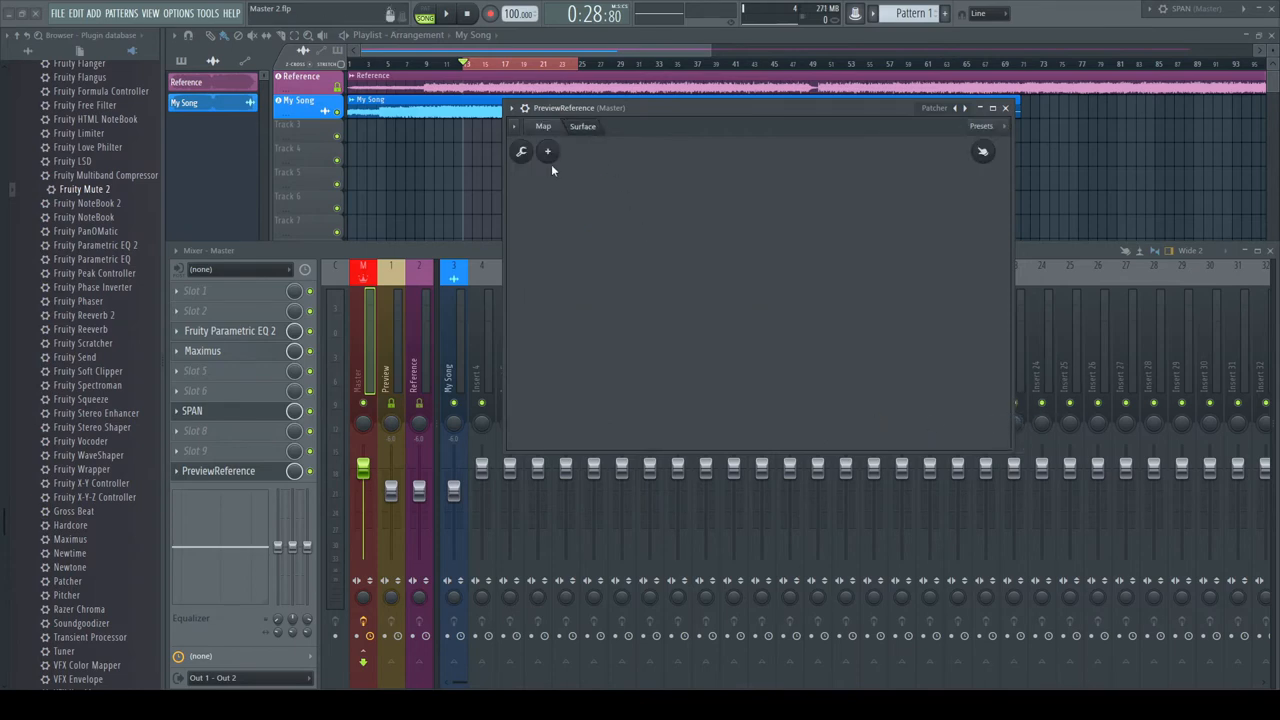
Add an A/B button control to the Patcher surface and finish editing the layout
{"action": "left_click", "coordinate": [548, 152]}
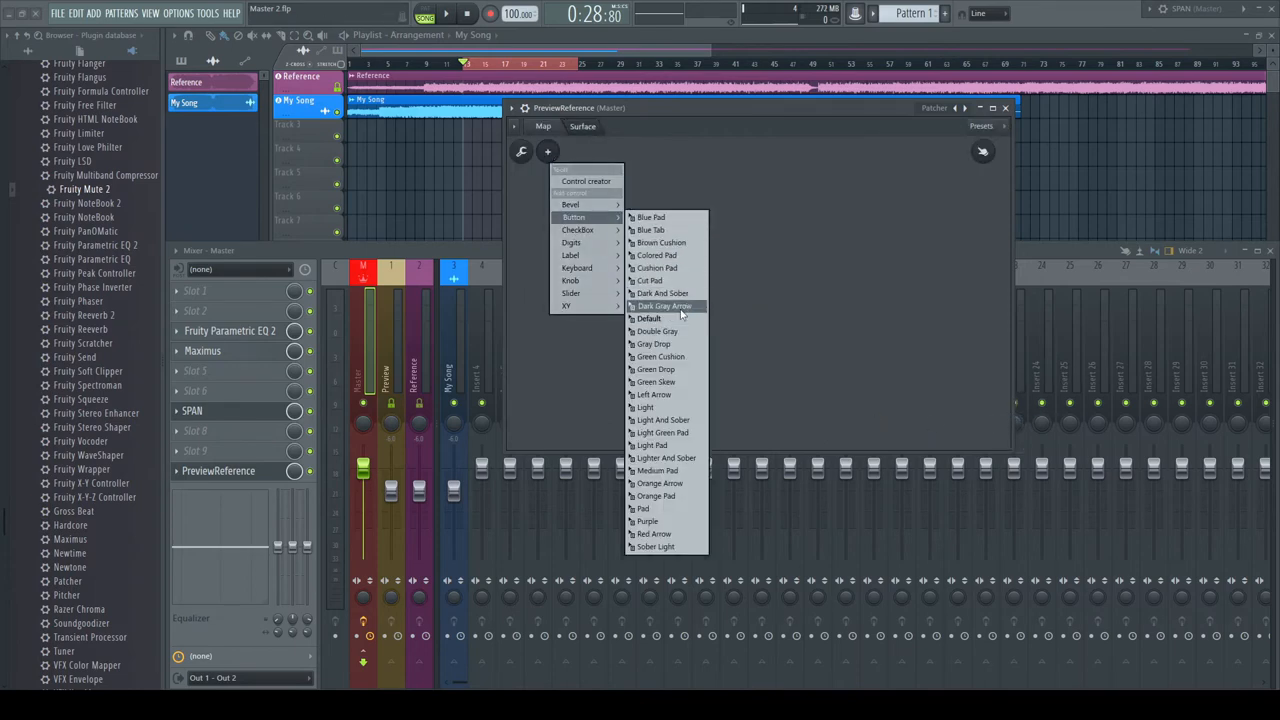
{"action": "left_click", "coordinate": [664, 304]}
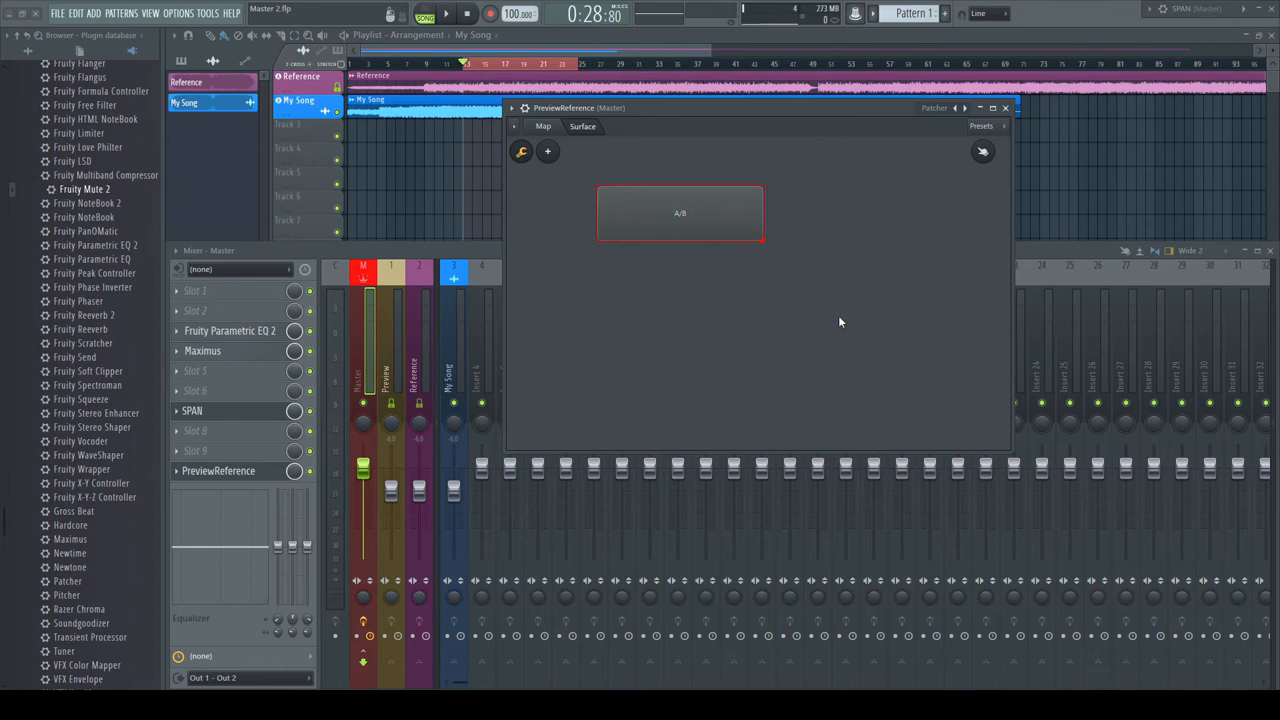
{"action": "left_click", "coordinate": [544, 126]}
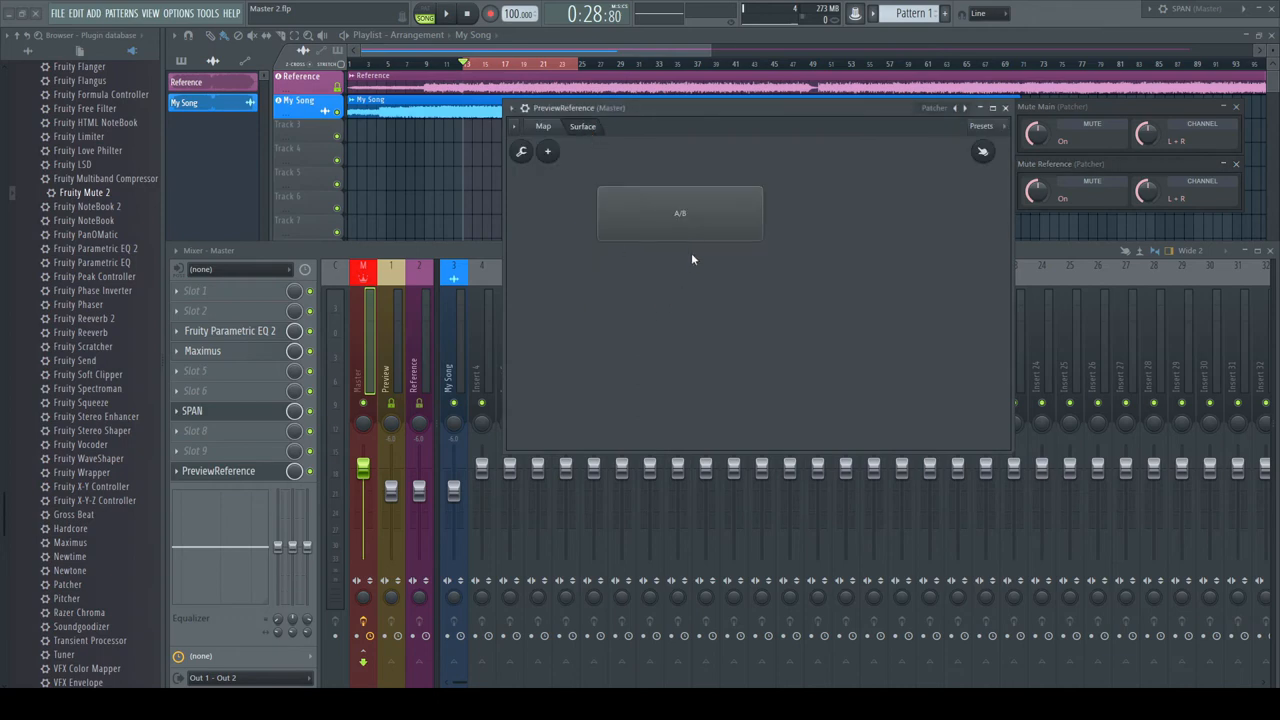
Toggle the A/B button so Mute Main and Mute Reference switch inversely
{"action": "left_click", "coordinate": [680, 212]}
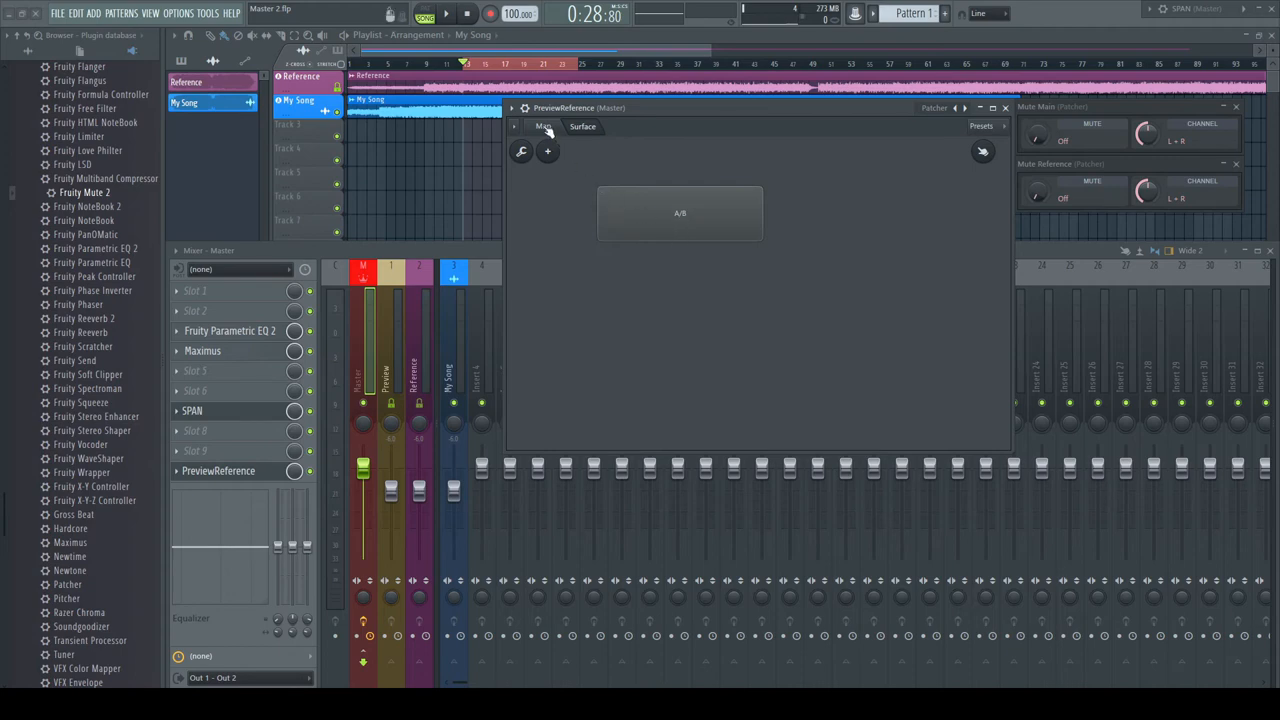
Set the X-Y-Z Controller's Output mapping to a descending curve so the mutes respond oppositely
{"action": "left_click", "coordinate": [544, 126]}
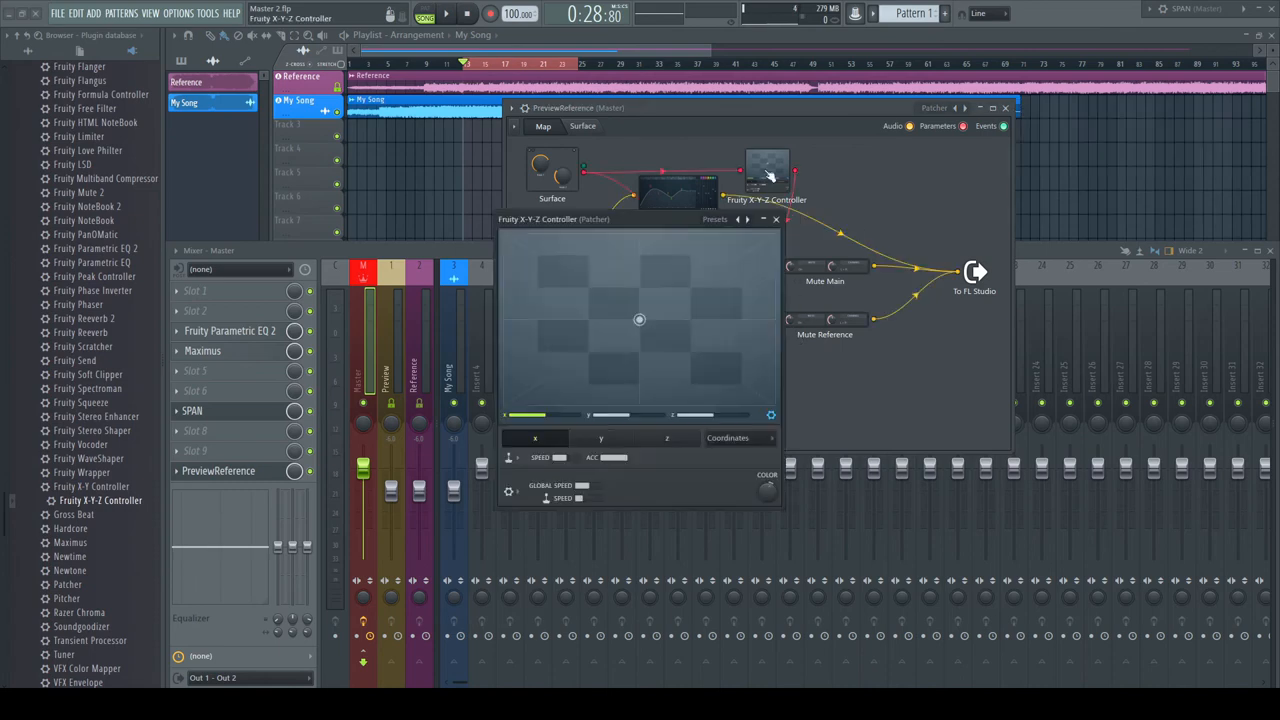
{"action": "left_click", "coordinate": [740, 438]}
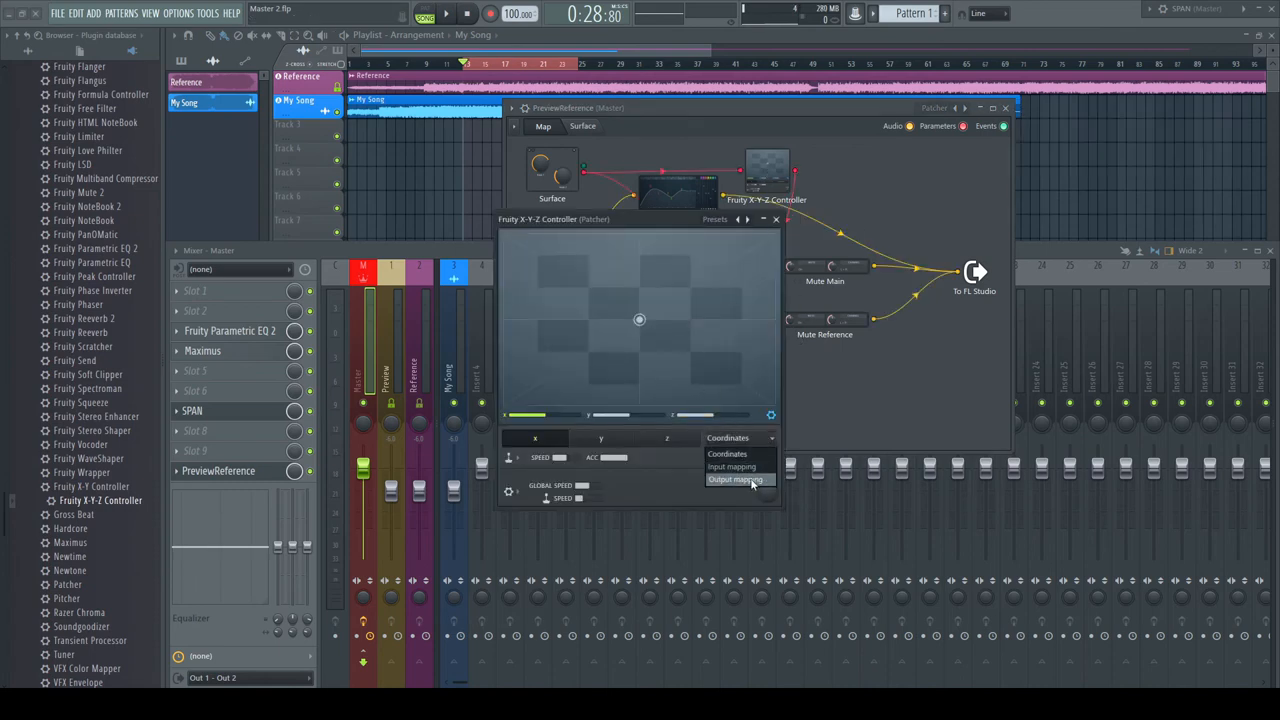
{"action": "left_click", "coordinate": [736, 480]}
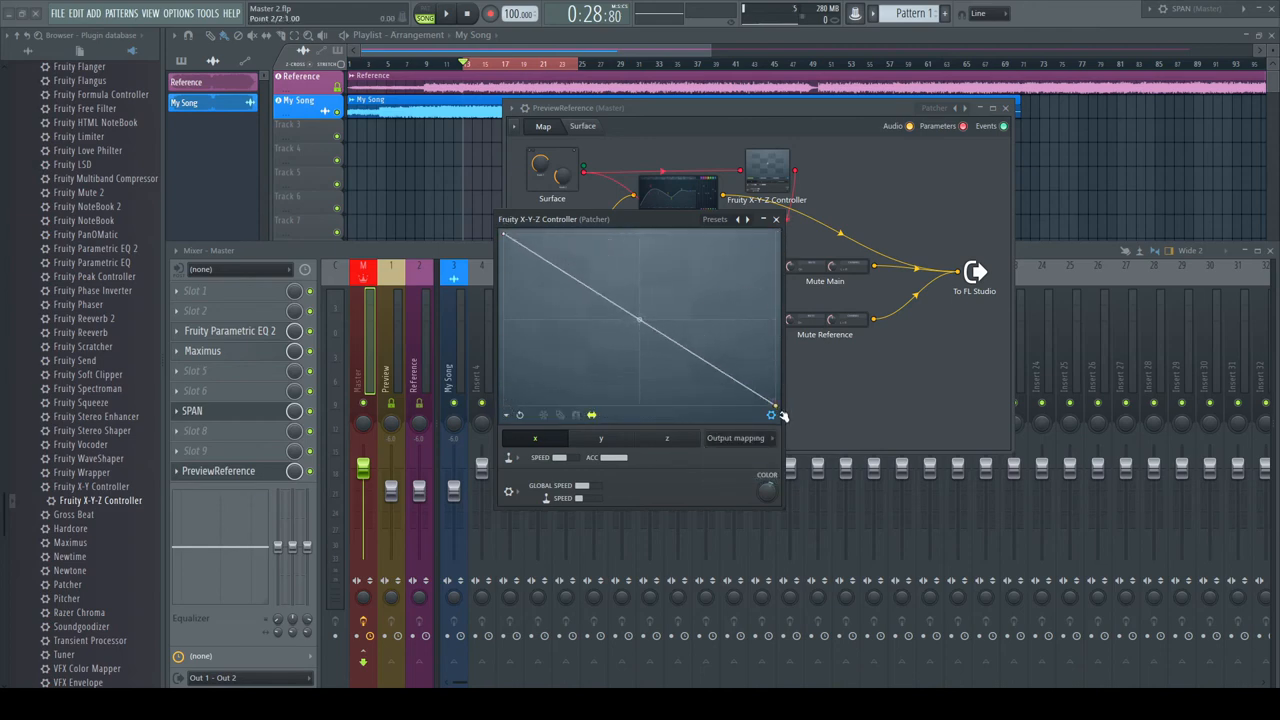
{"action": "left_click", "coordinate": [776, 218]}
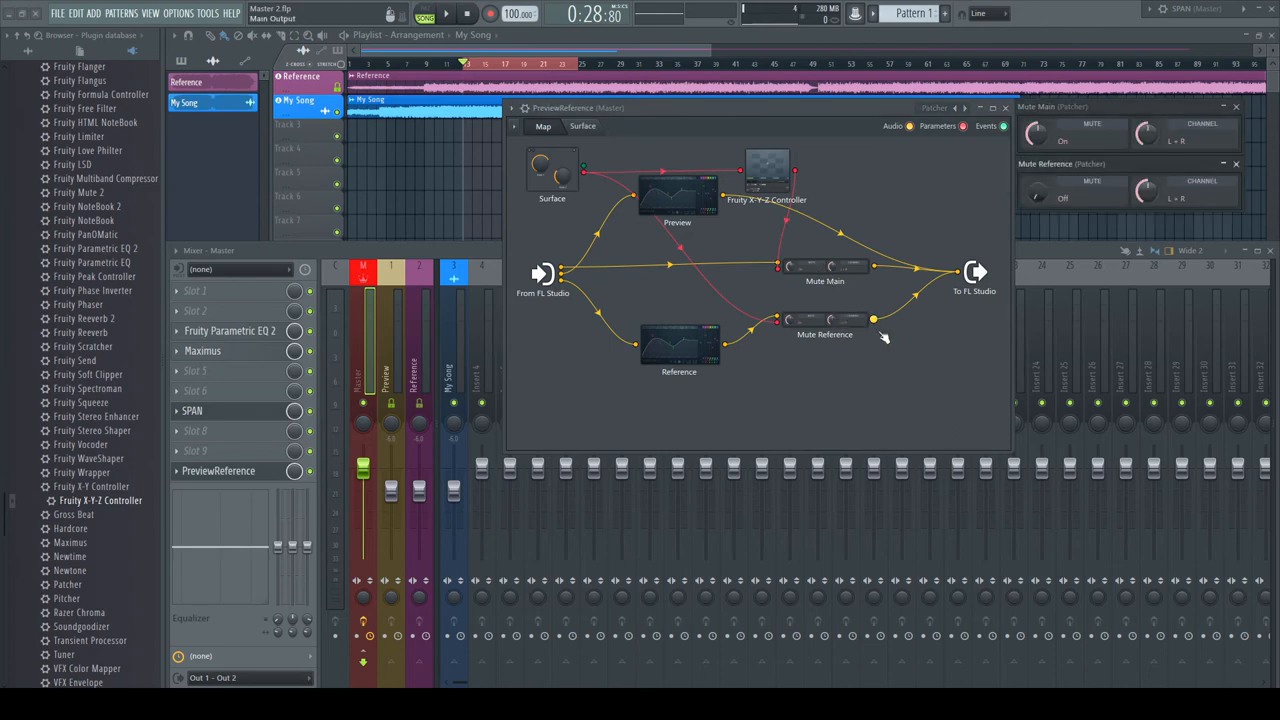
{"action": "left_click", "coordinate": [582, 126]}
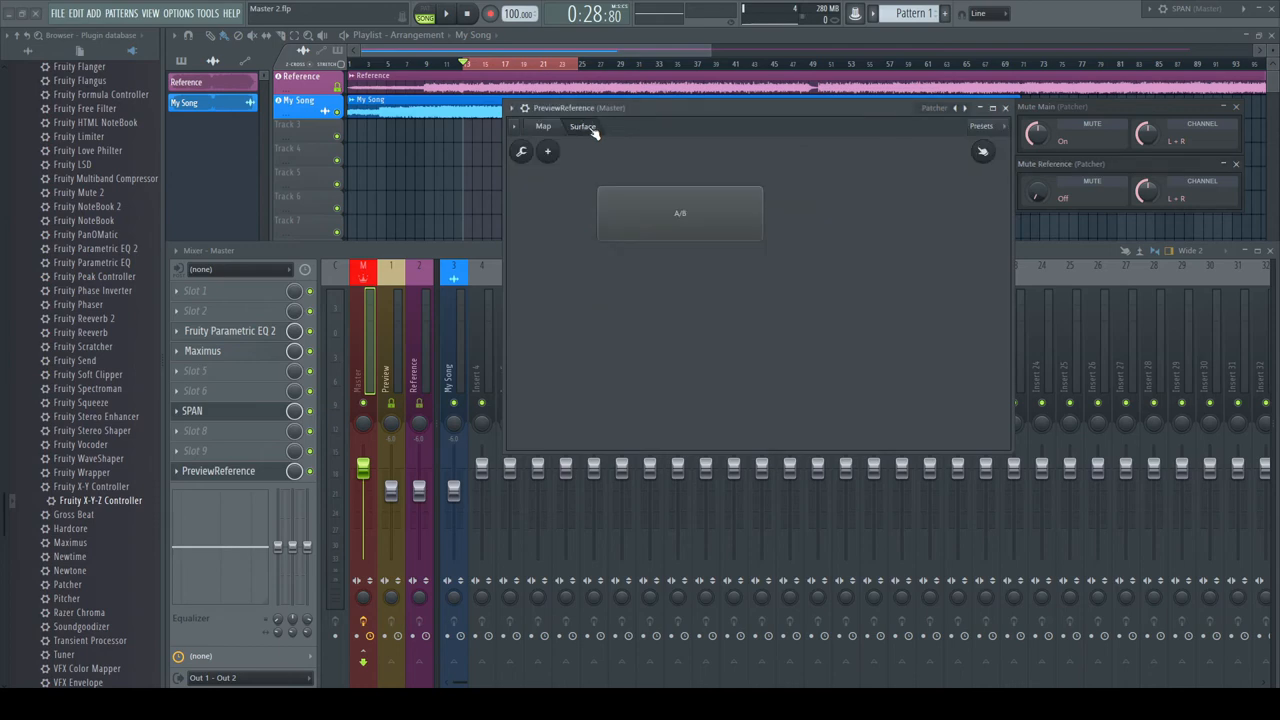
Play the project to audition the A/B switch between Preview and Reference
{"action": "left_click", "coordinate": [680, 212]}
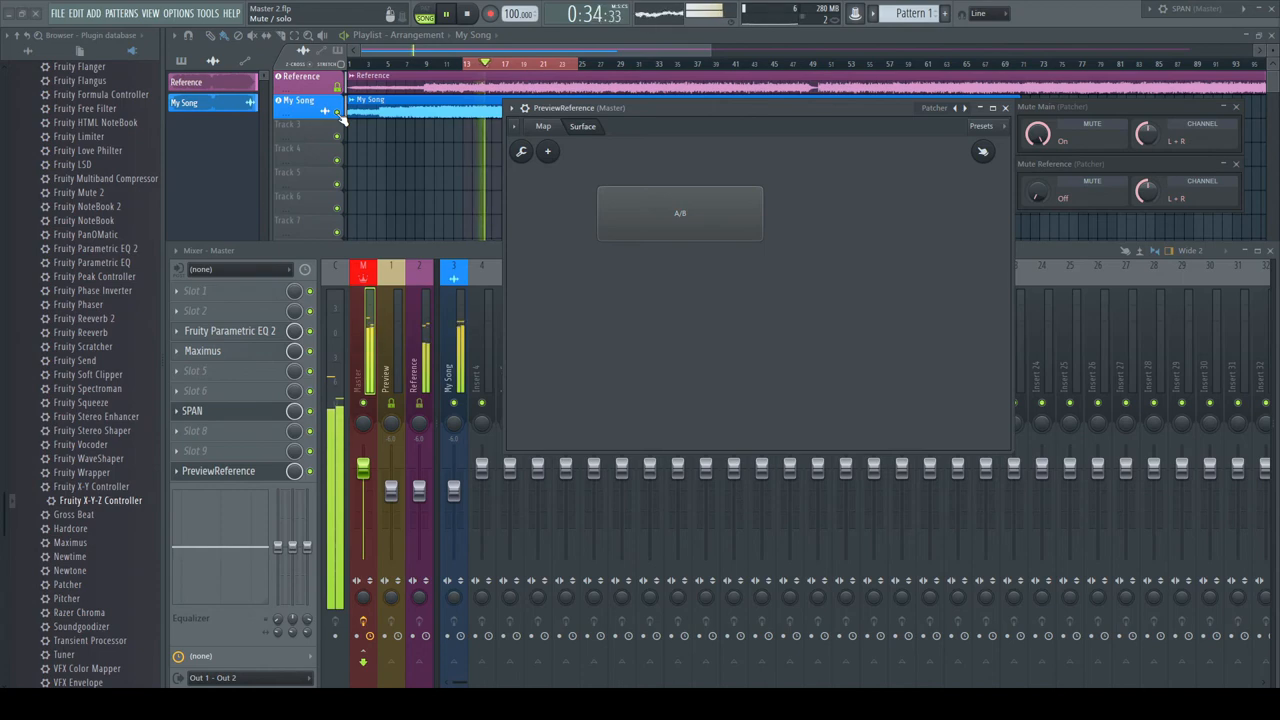
{"action": "mouse_move", "coordinate": [710, 210]}
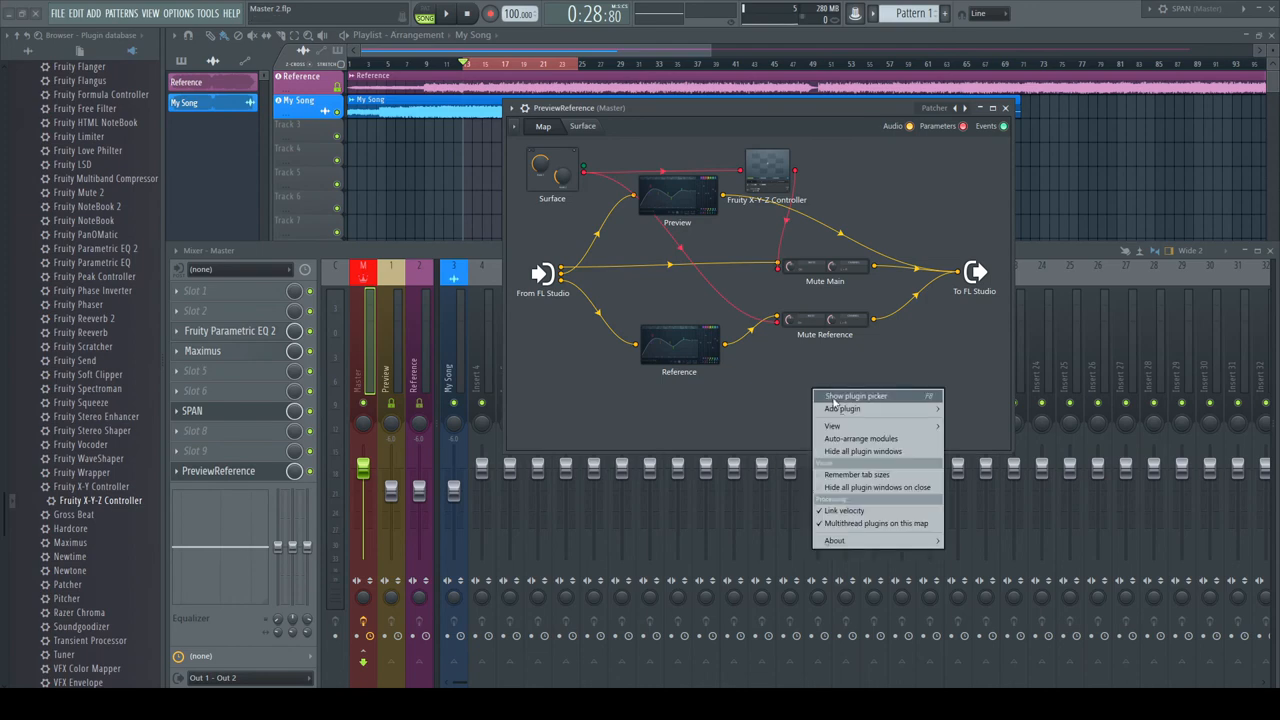
Add the SPAN analyzer to the Patcher map and bring up its window
{"action": "left_click", "coordinate": [844, 408]}
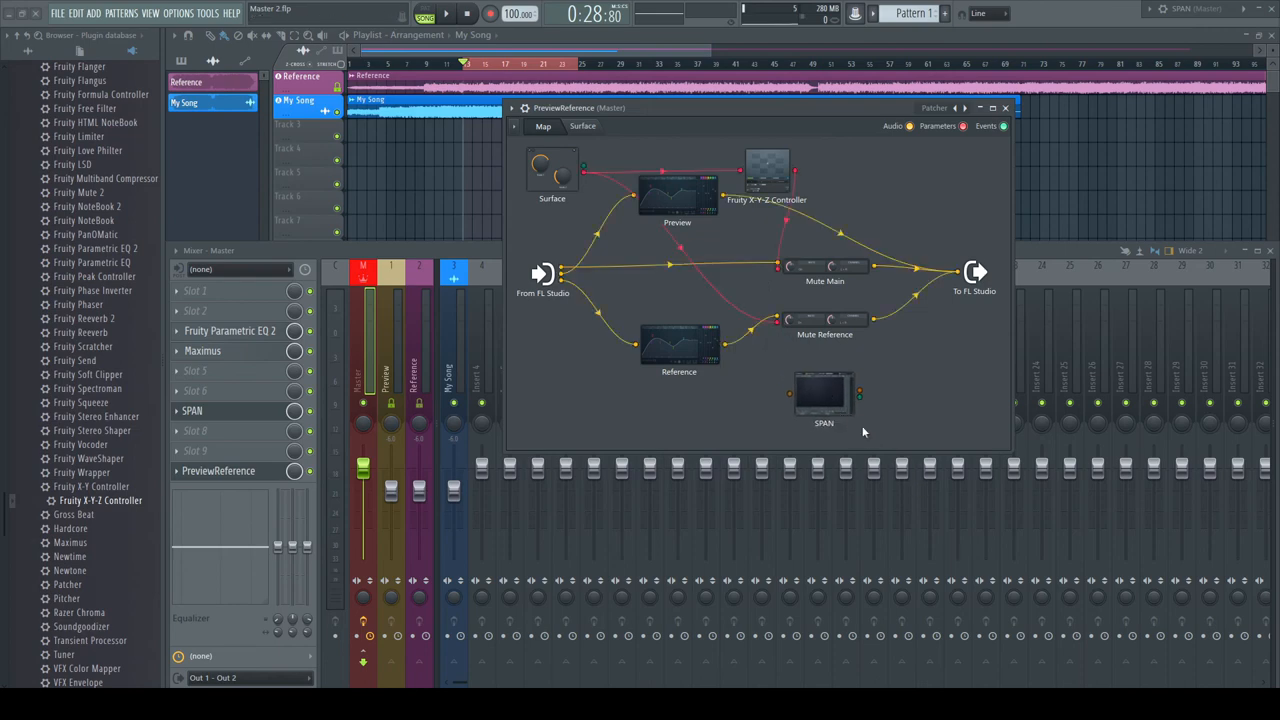
{"action": "right_click", "coordinate": [824, 392]}
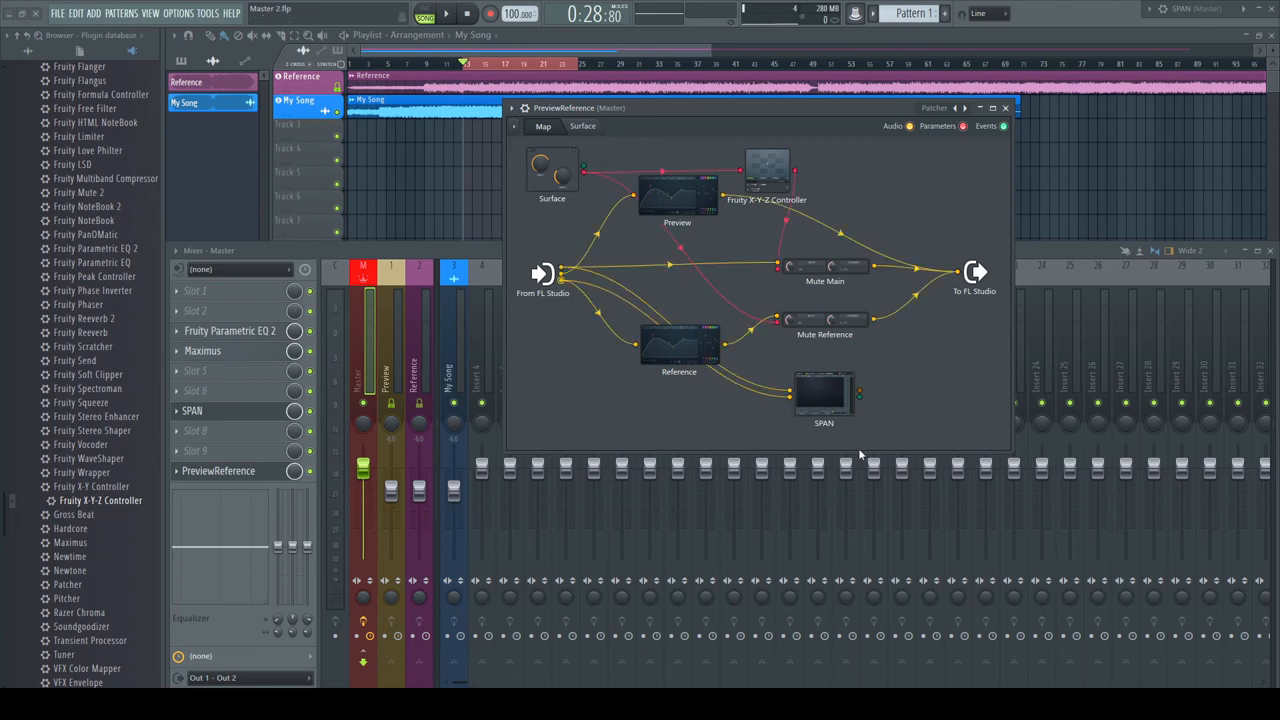
{"action": "double_click", "coordinate": [824, 392]}
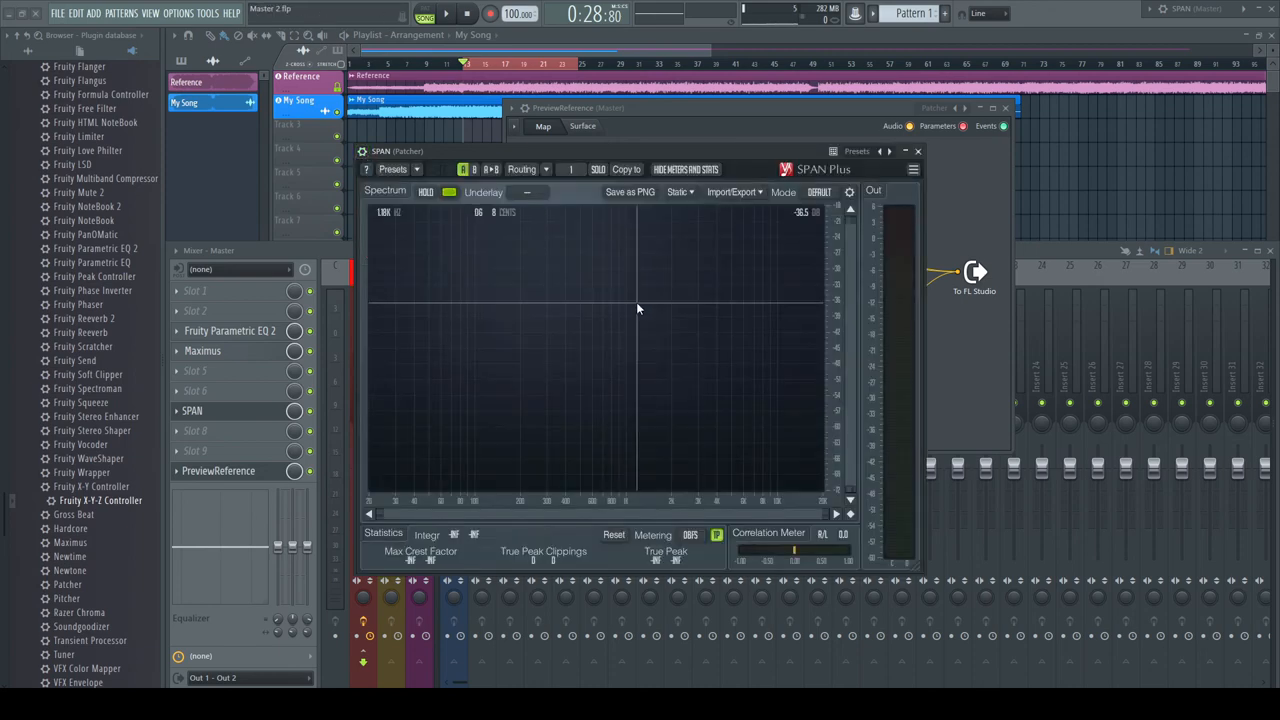
Show SPAN's channel routing settings for assigning Preview and Reference inputs
{"action": "left_click", "coordinate": [520, 168]}
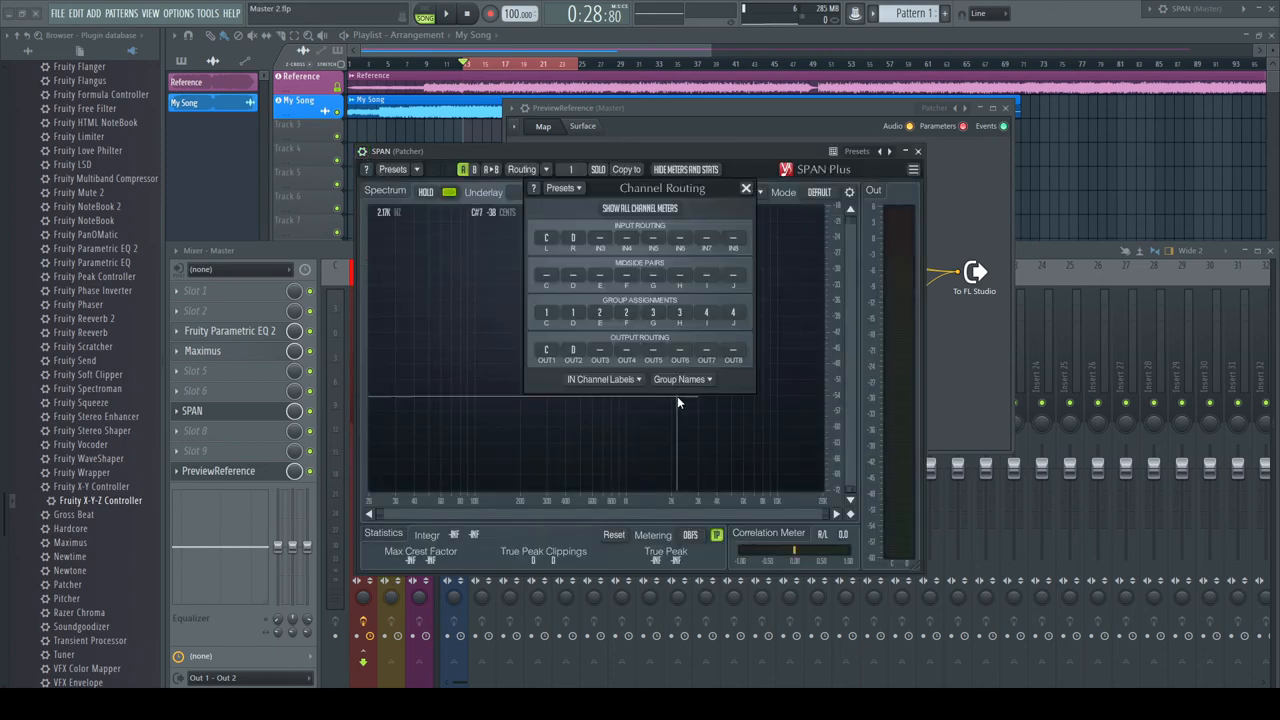